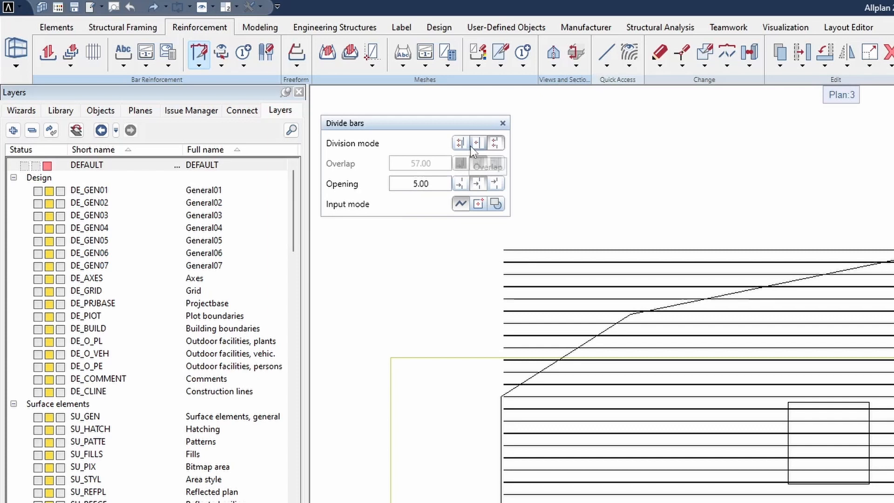
mouse_move(495, 144)
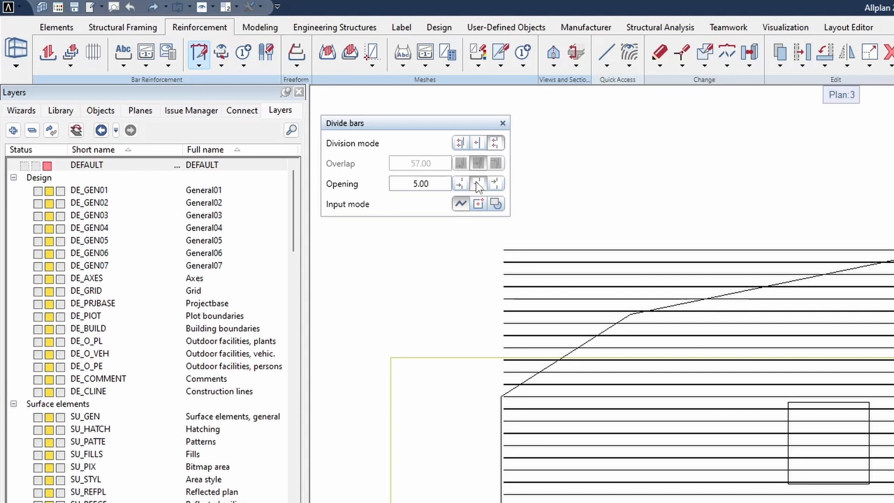
mouse_move(478, 184)
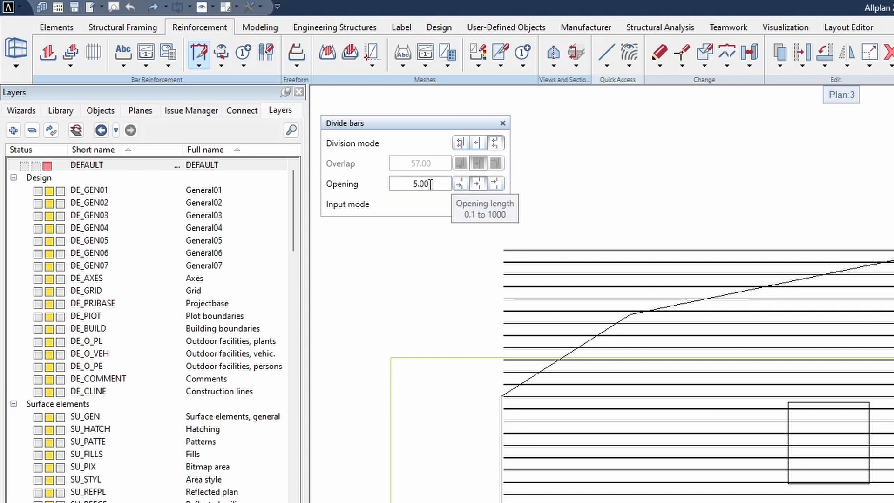
mouse_move(465, 222)
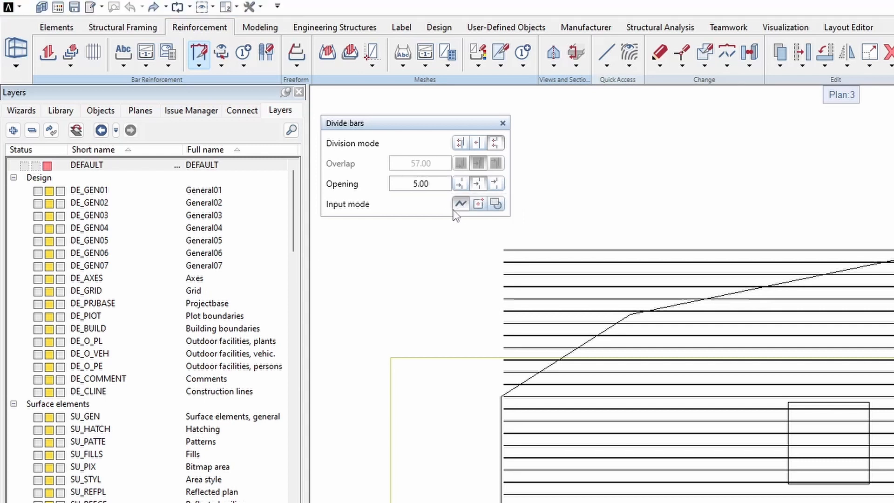
mouse_move(461, 204)
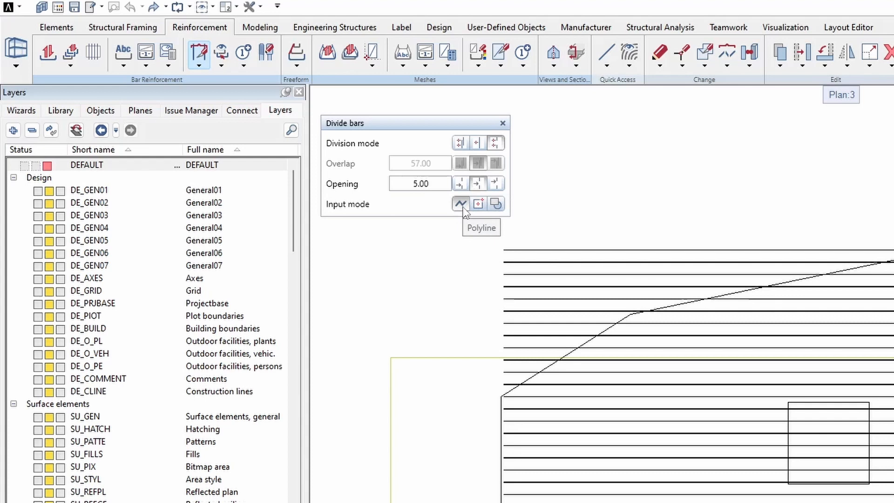